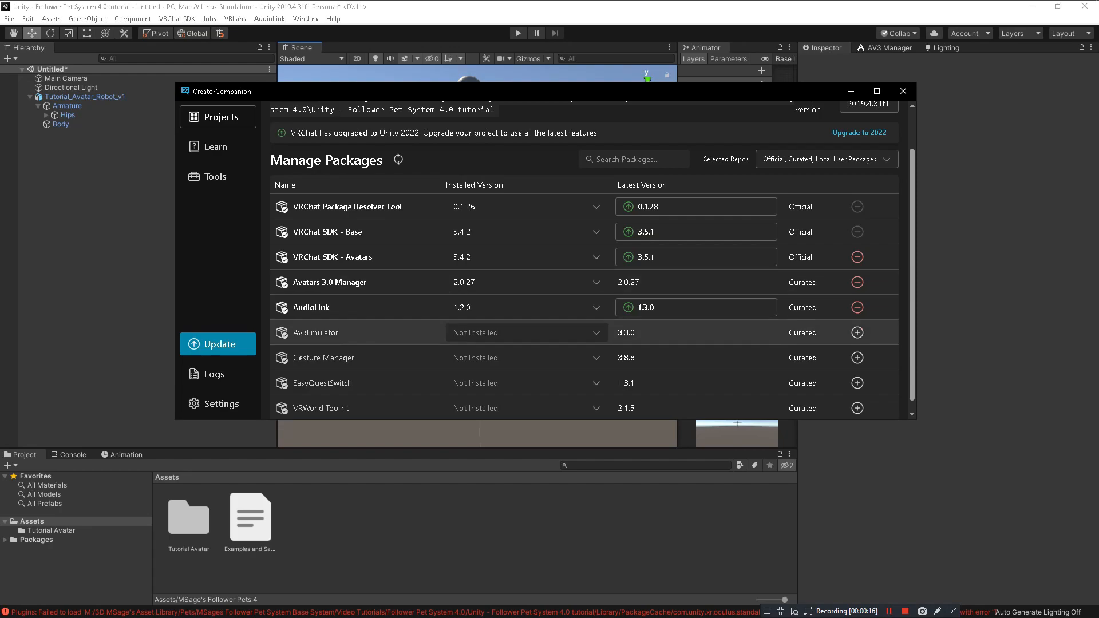
Review installed avatar package versions in Creator Companion and close the window.
left_click(218, 116)
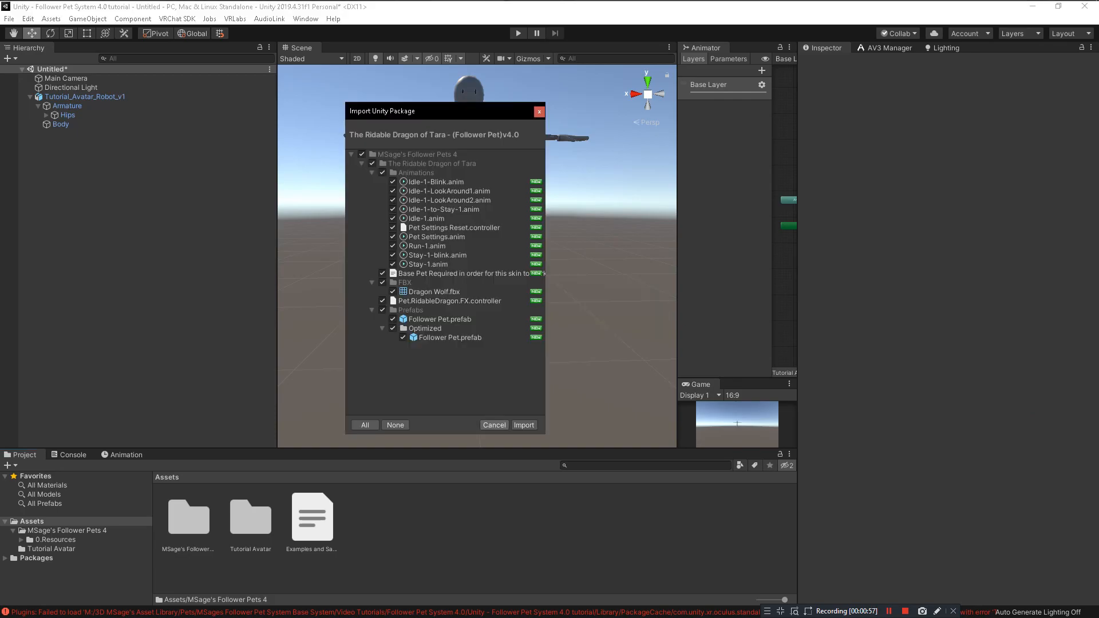
Import all items of the Ridable Dragon of Tara package into Follower Pets 4.
left_click(523, 424)
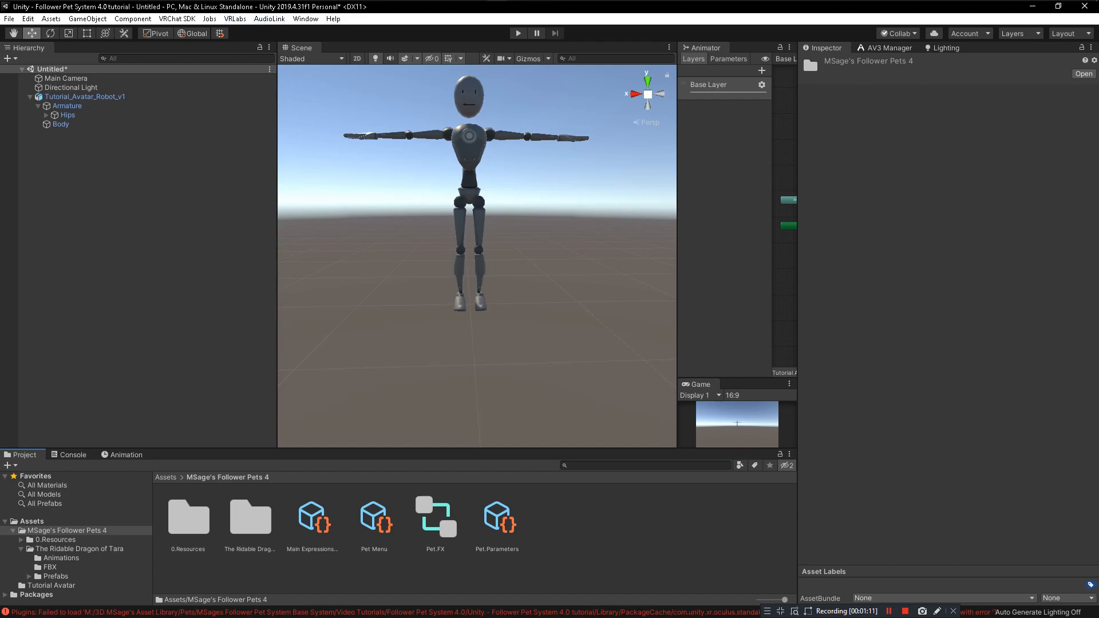
Reset the FX layer's pet parameters in AV3 Manager, cutting memory from 32 to 24.
left_click(235, 18)
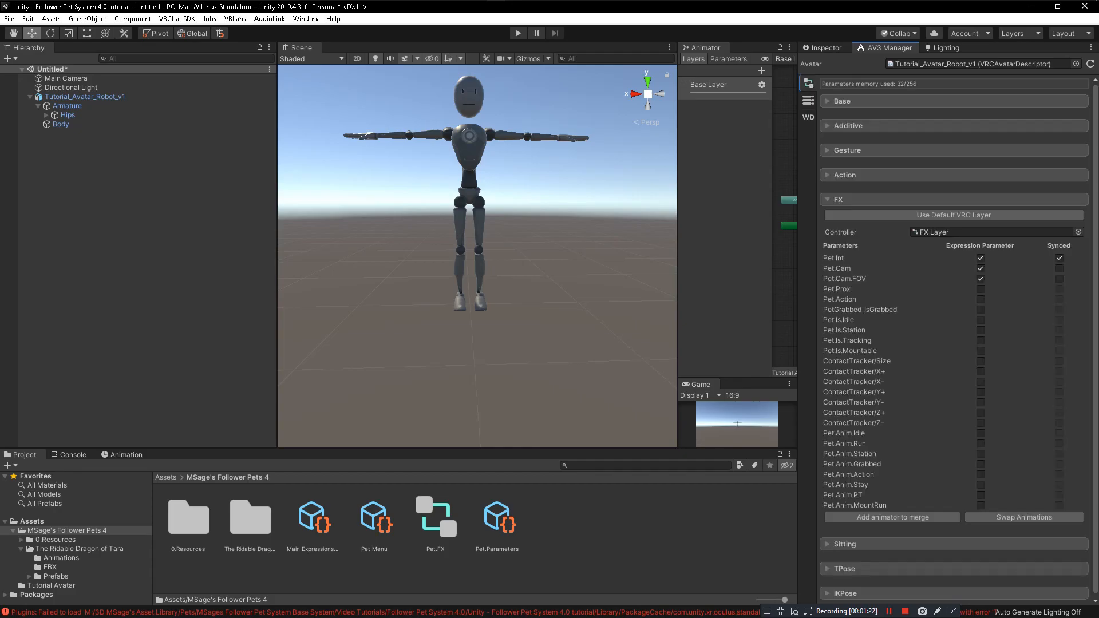
left_click(839, 199)
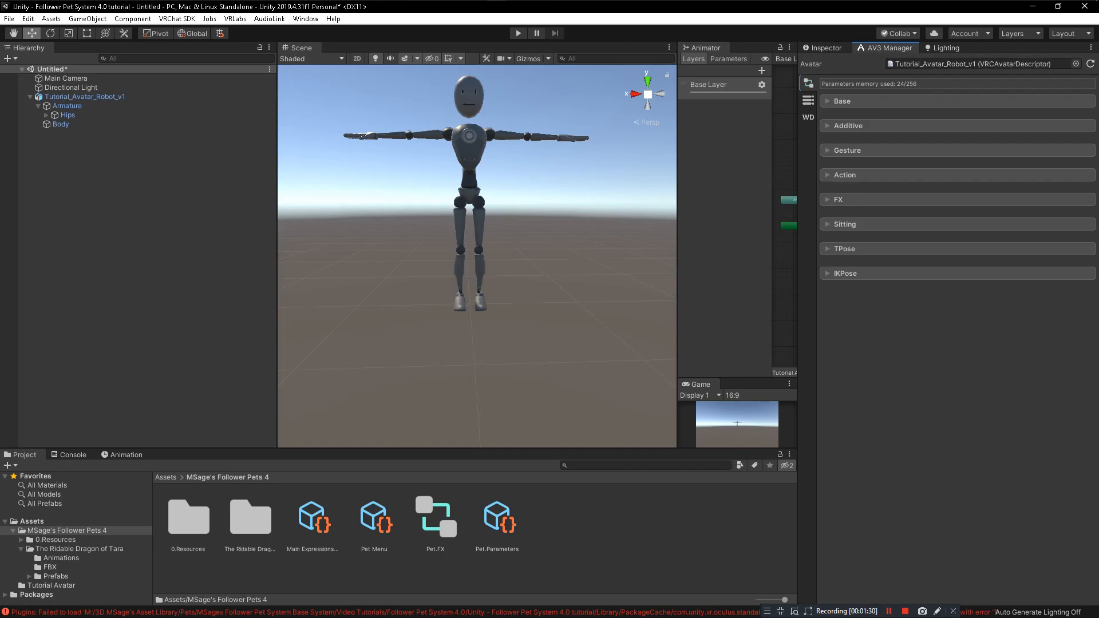
left_click(837, 199)
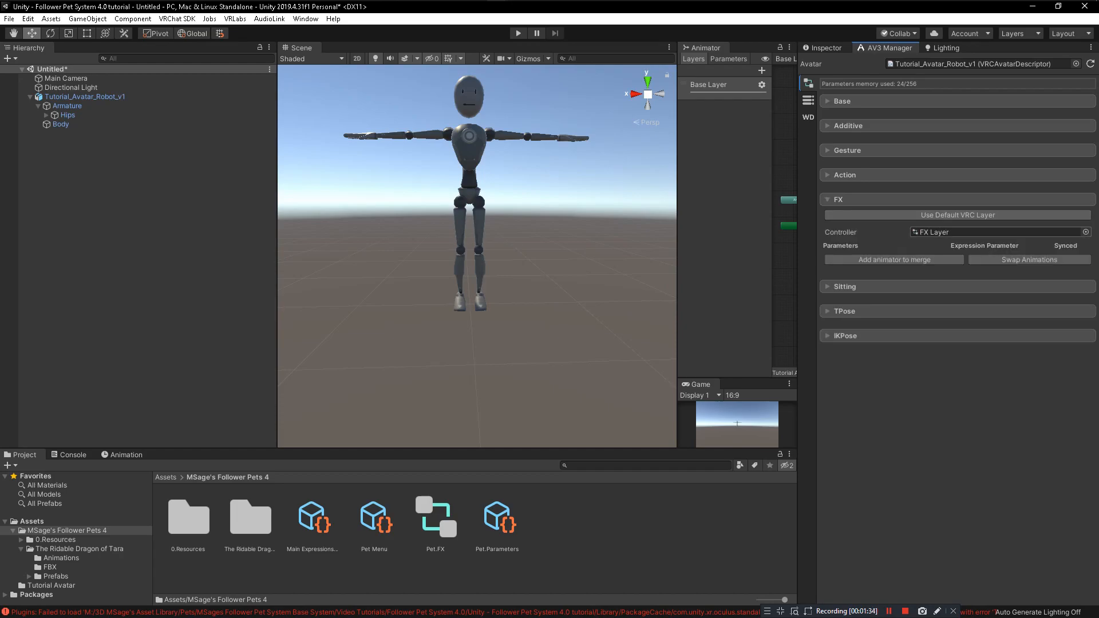
Merge the Pet.FX animator onto the avatar's current FX layer.
left_click(894, 259)
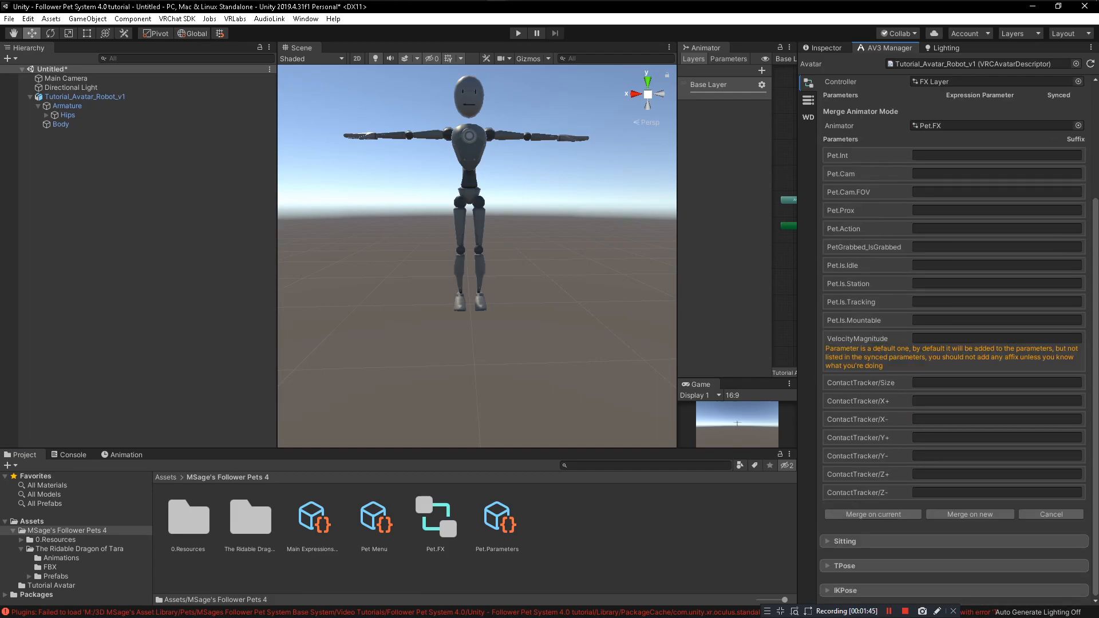
mouse_move(872, 514)
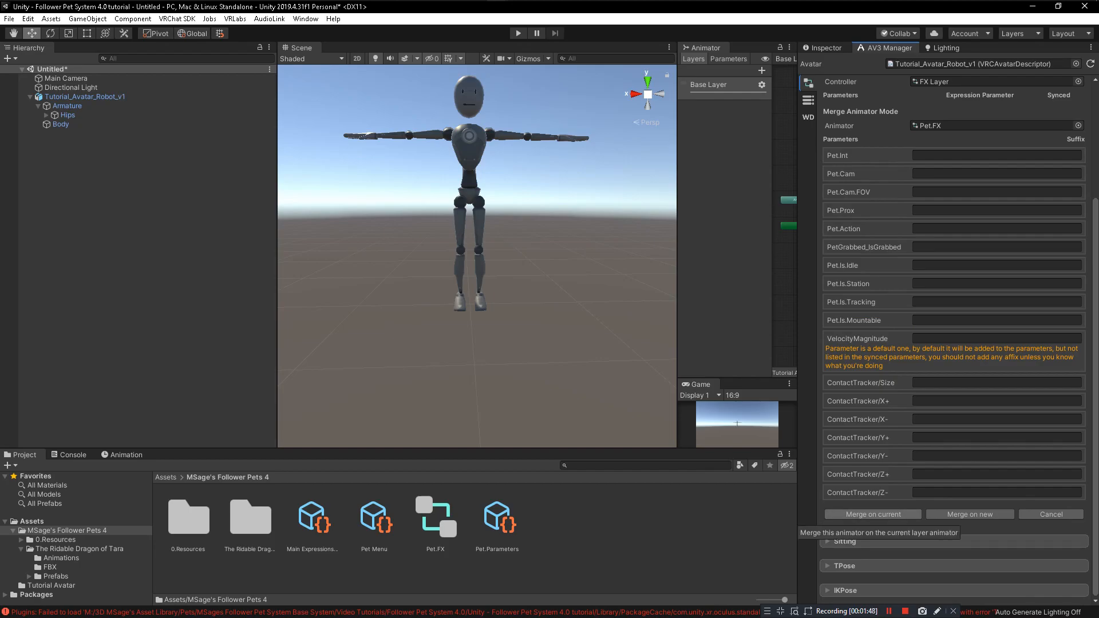
left_click(871, 514)
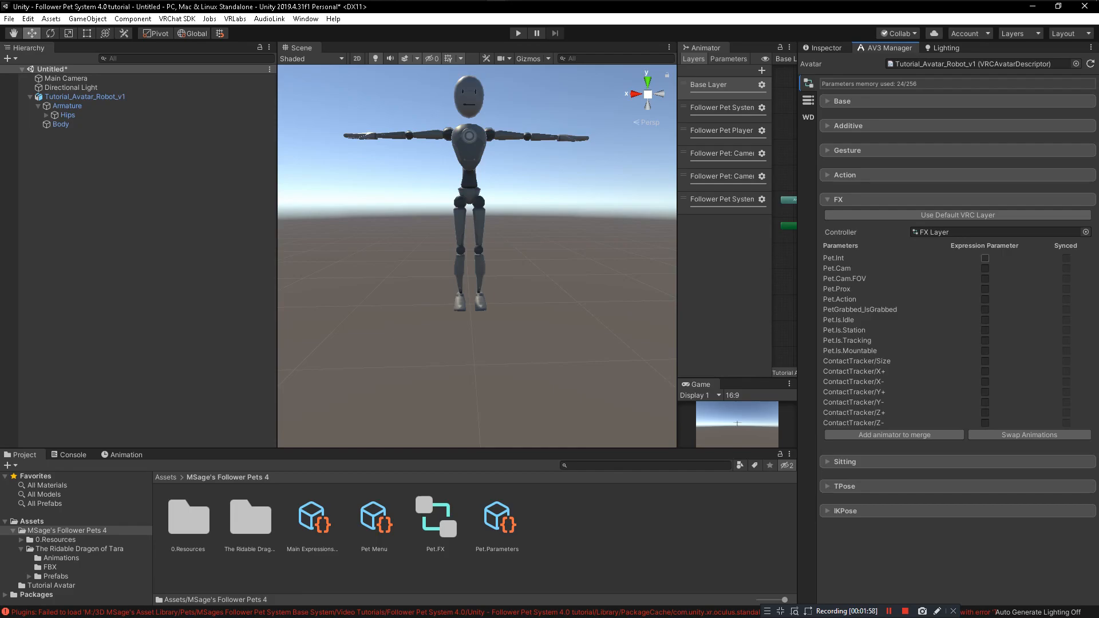
Mark Pet.Int and Pet.Cam as expression parameters, then select the avatar's assets folder.
left_click(984, 258)
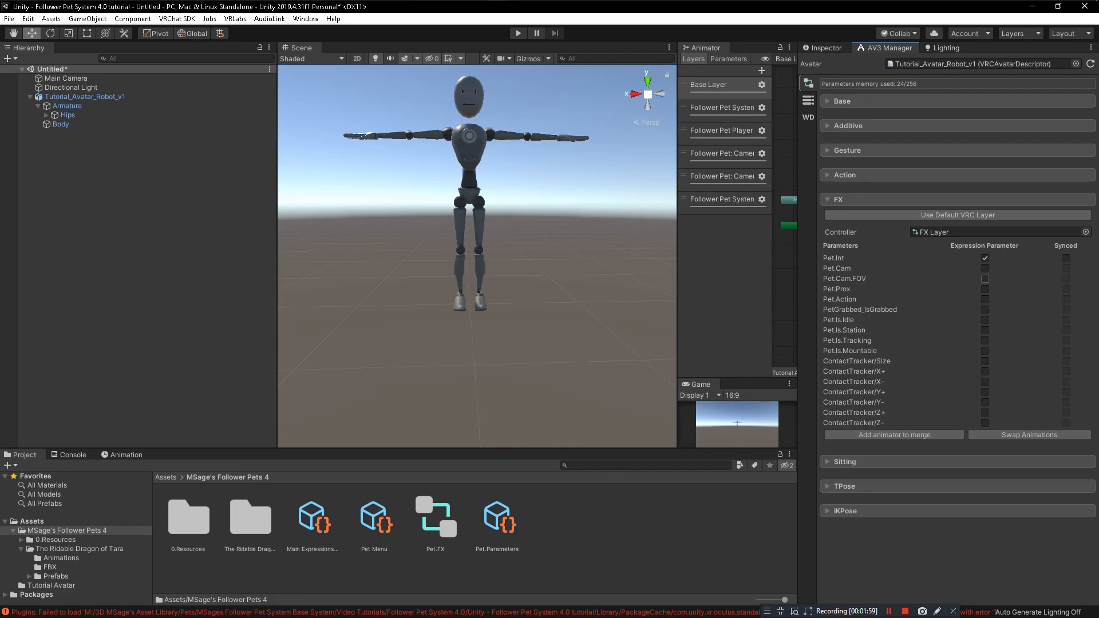
left_click(984, 269)
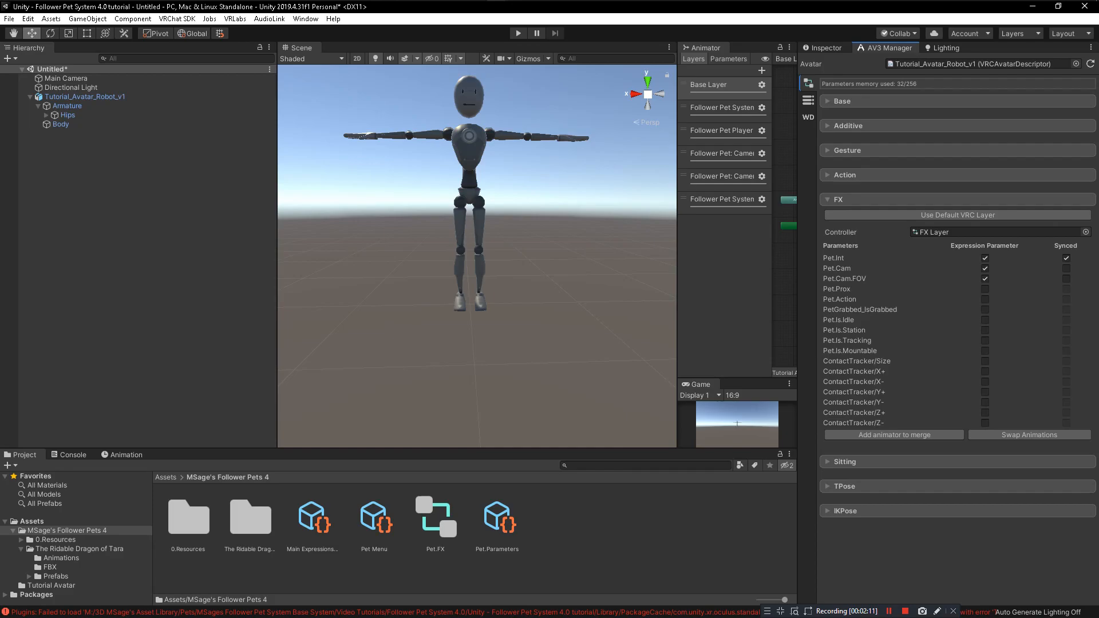
left_click(85, 96)
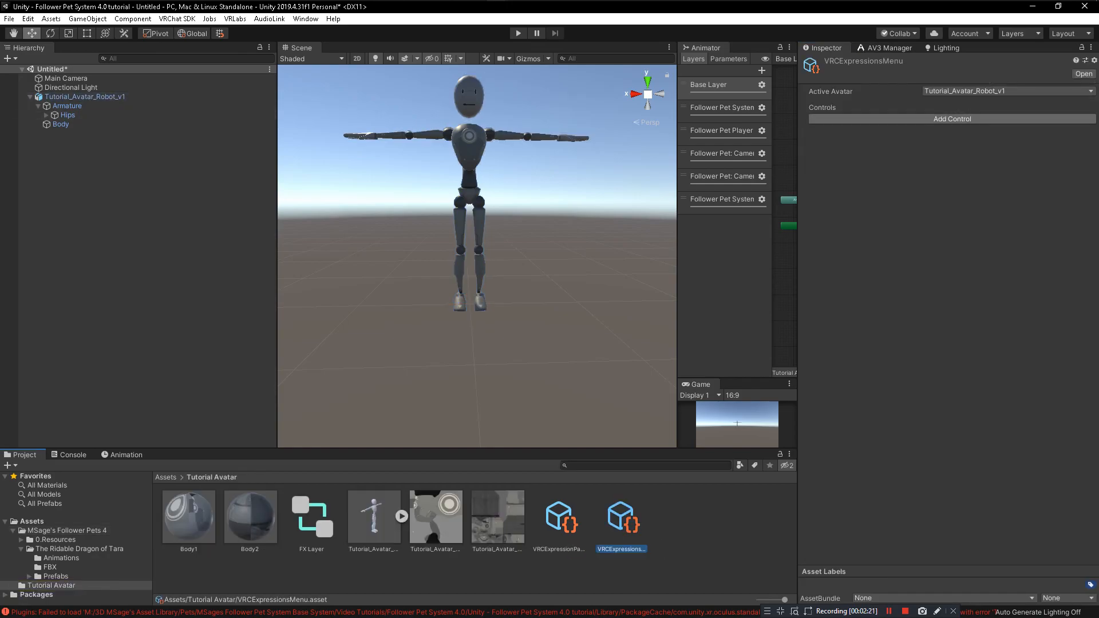
Add a 'Pet Menu' control of type Sub Menu to the expressions menu.
left_click(952, 119)
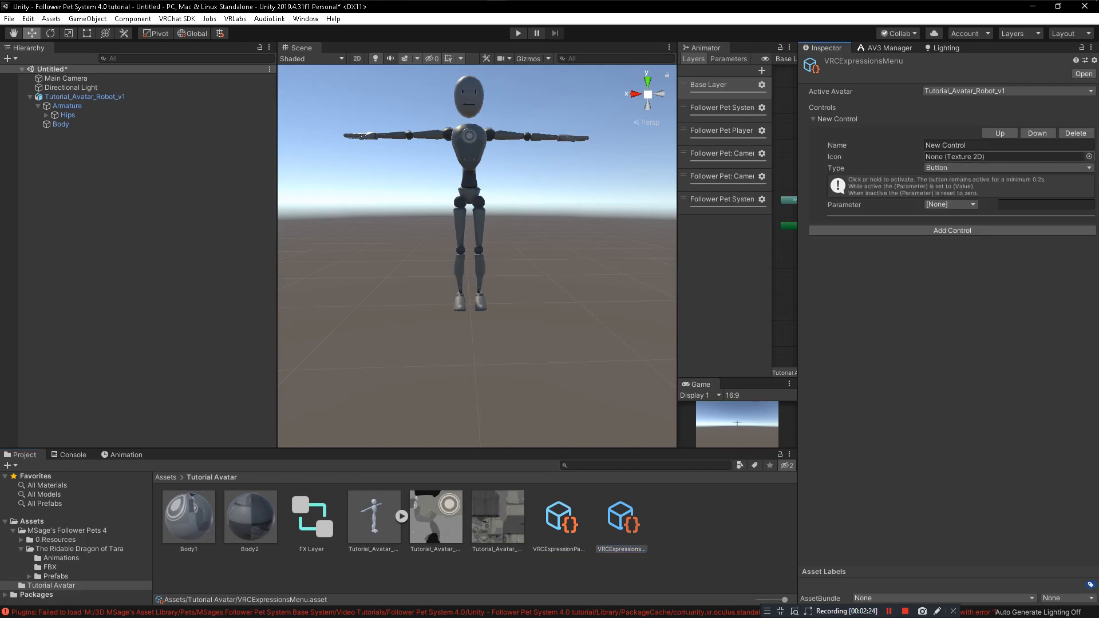
type("P")
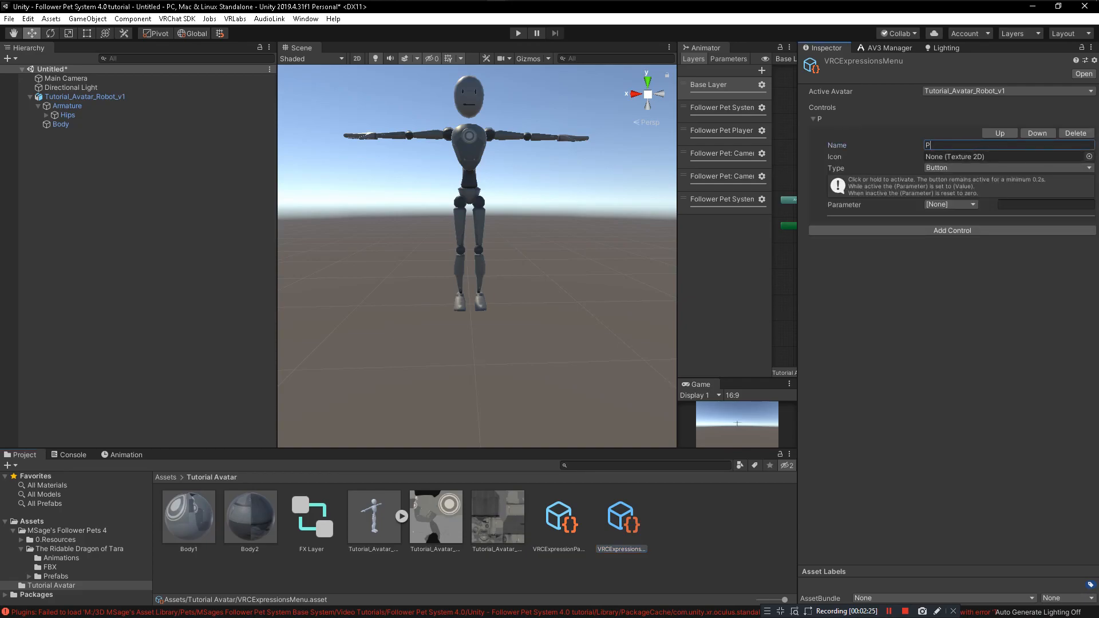
type("et Menu")
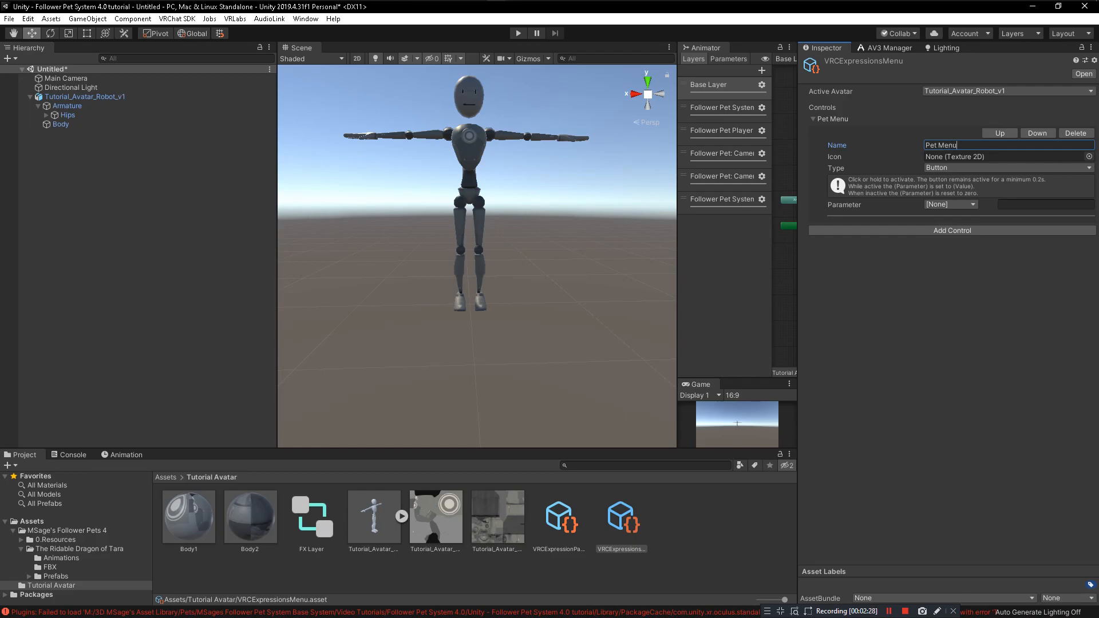
left_click(1008, 168)
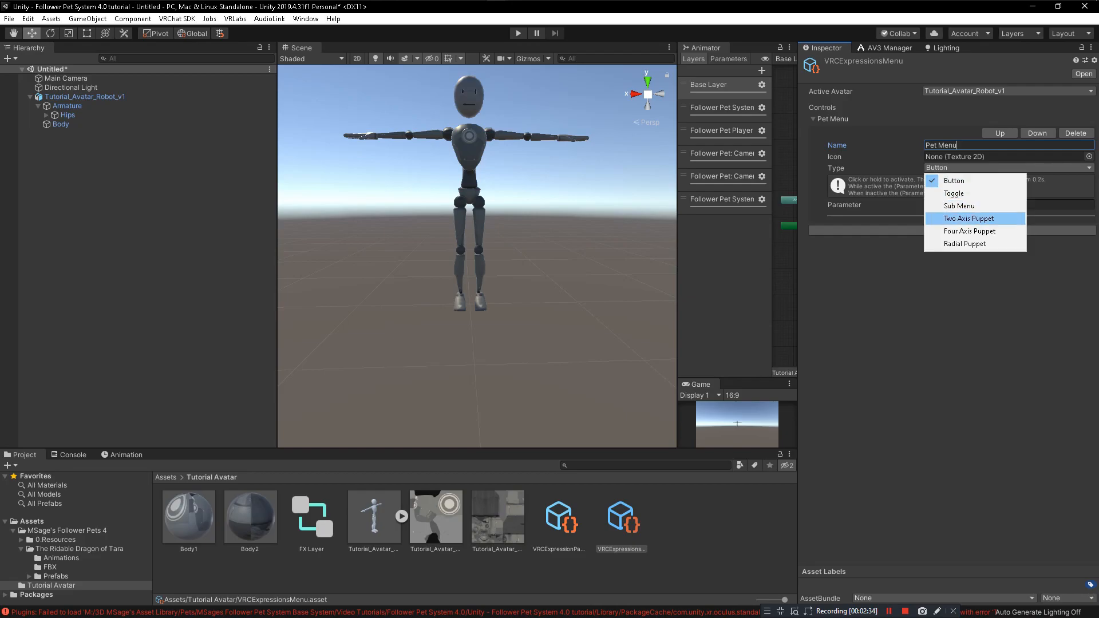
left_click(958, 205)
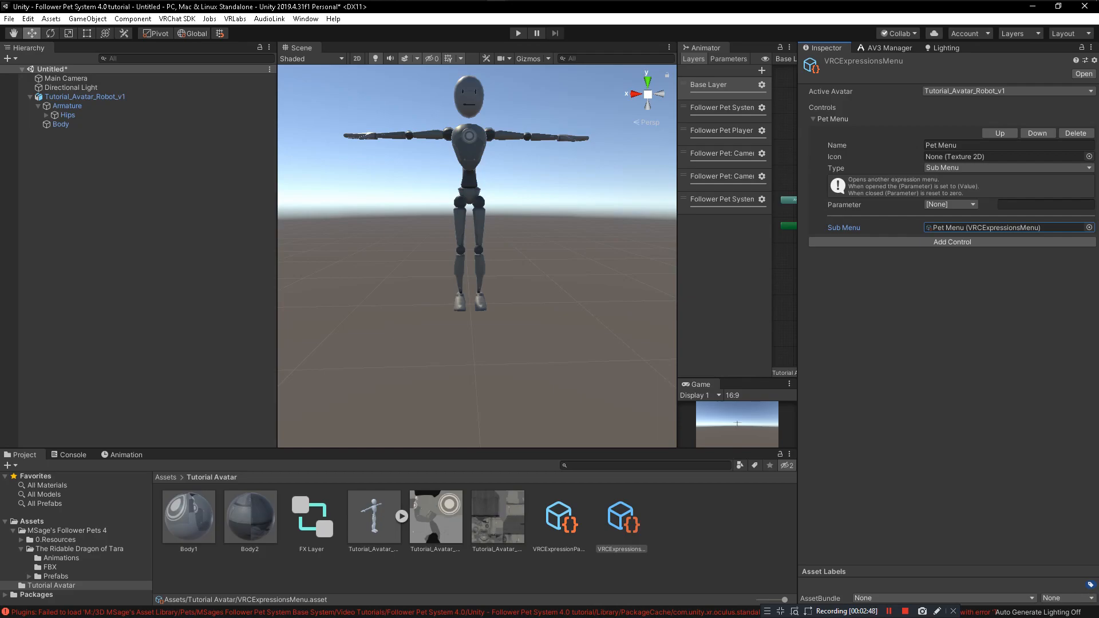
left_click(85, 97)
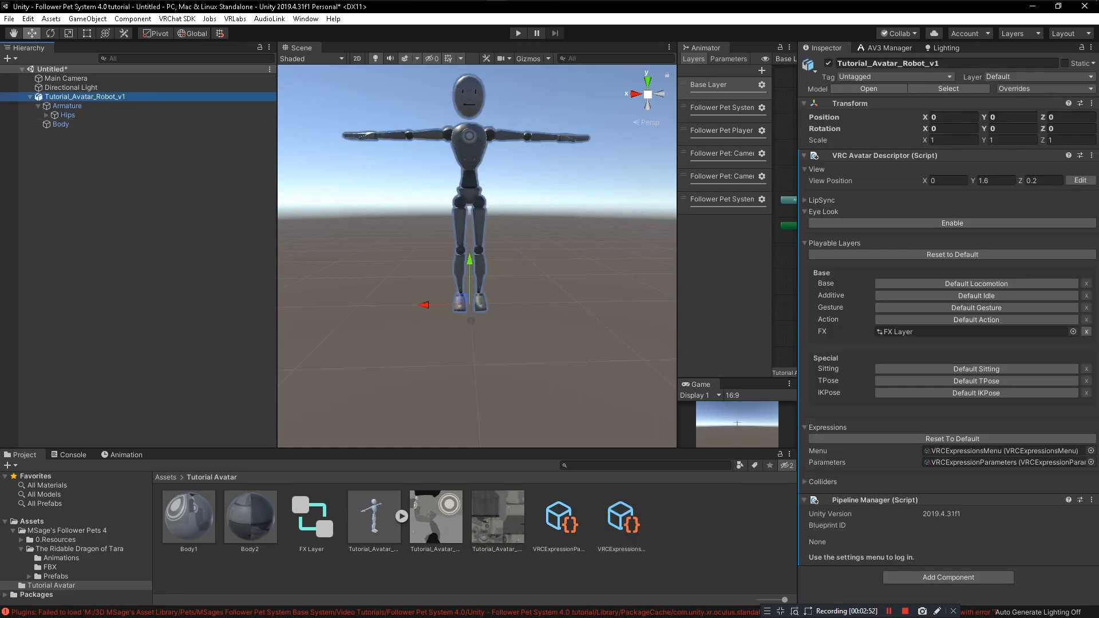
Merge the Ridable Dragon's animator controller into the FX layer via AV3 Manager.
left_click(82, 549)
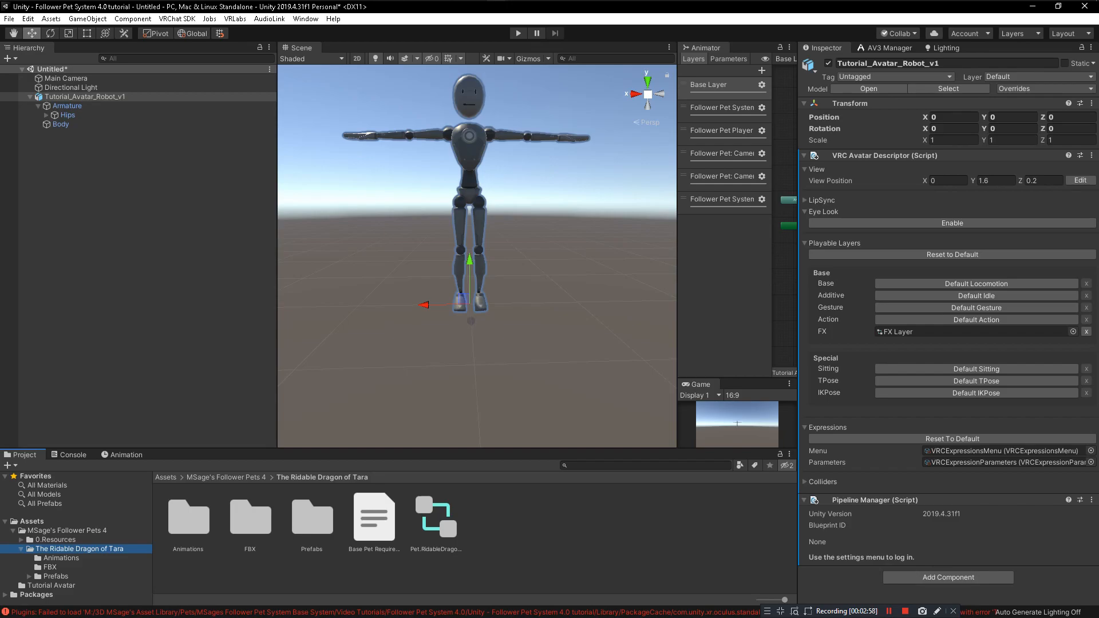
left_click(889, 48)
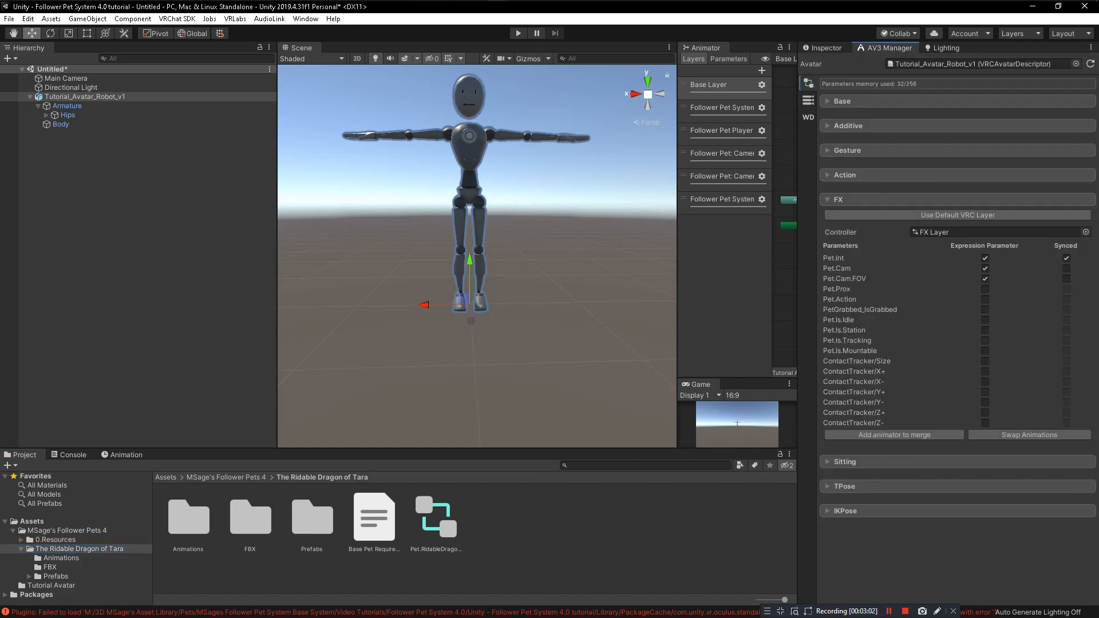
left_click(893, 435)
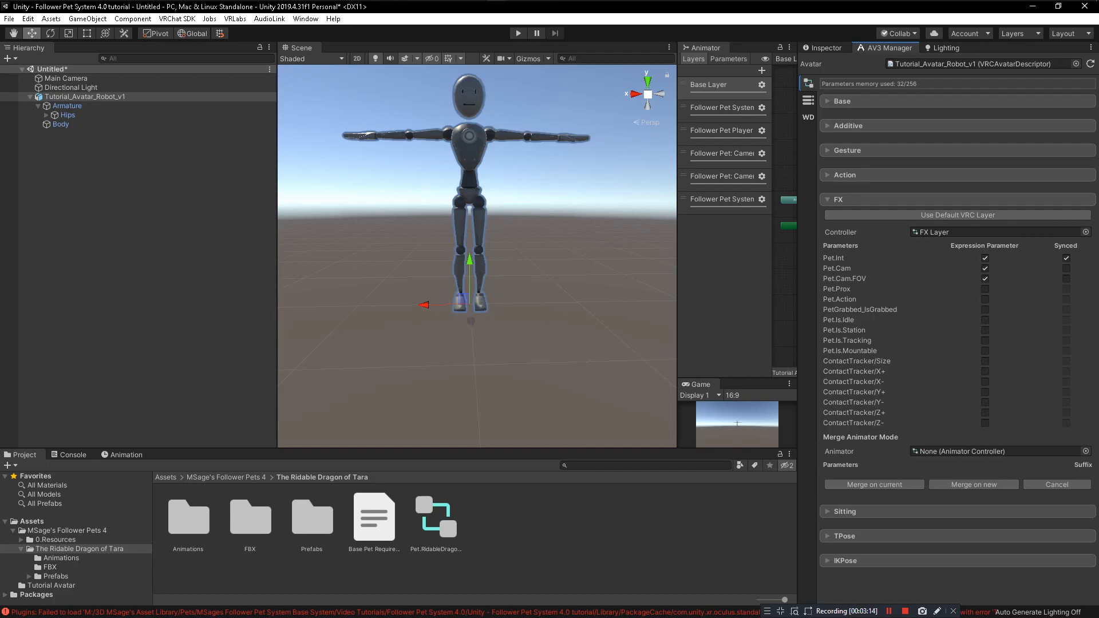
left_click(435, 517)
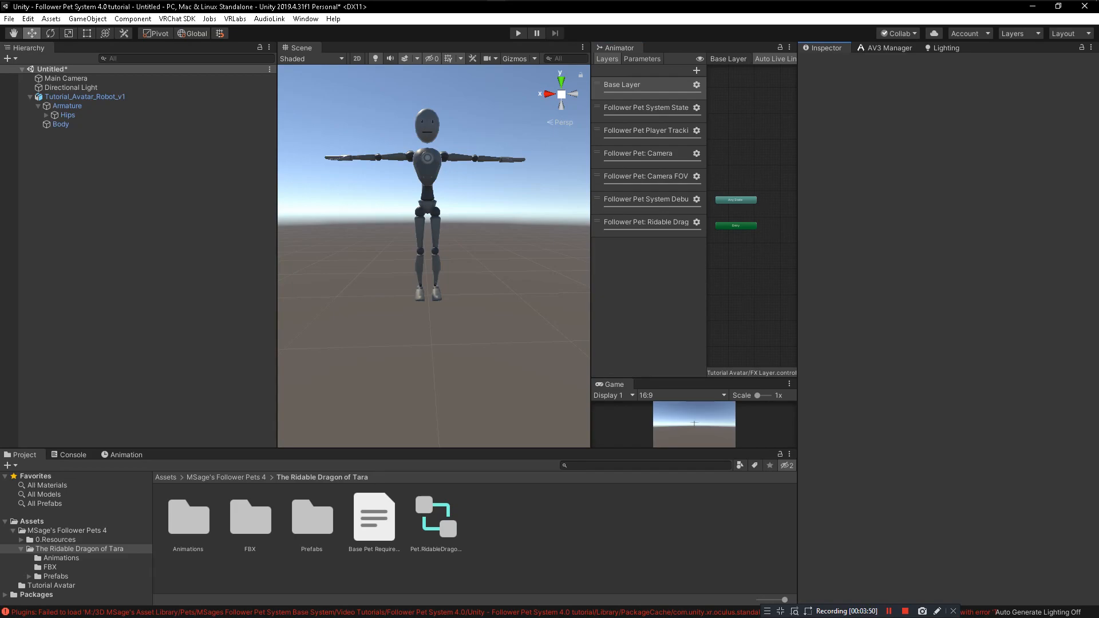
Open the dragon's Prefabs folder to place the Follower Pet prefab under the avatar.
double_click(312, 516)
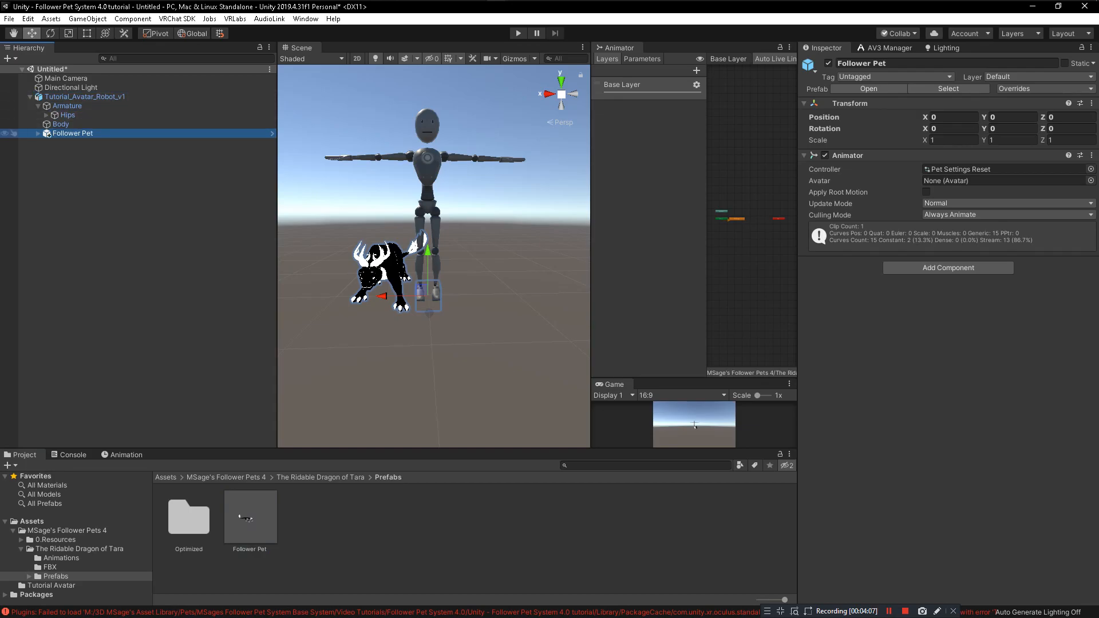
Shift the dragon's Pet Location beside the robot and set Pet Scale to about 0.95.
left_click(38, 133)
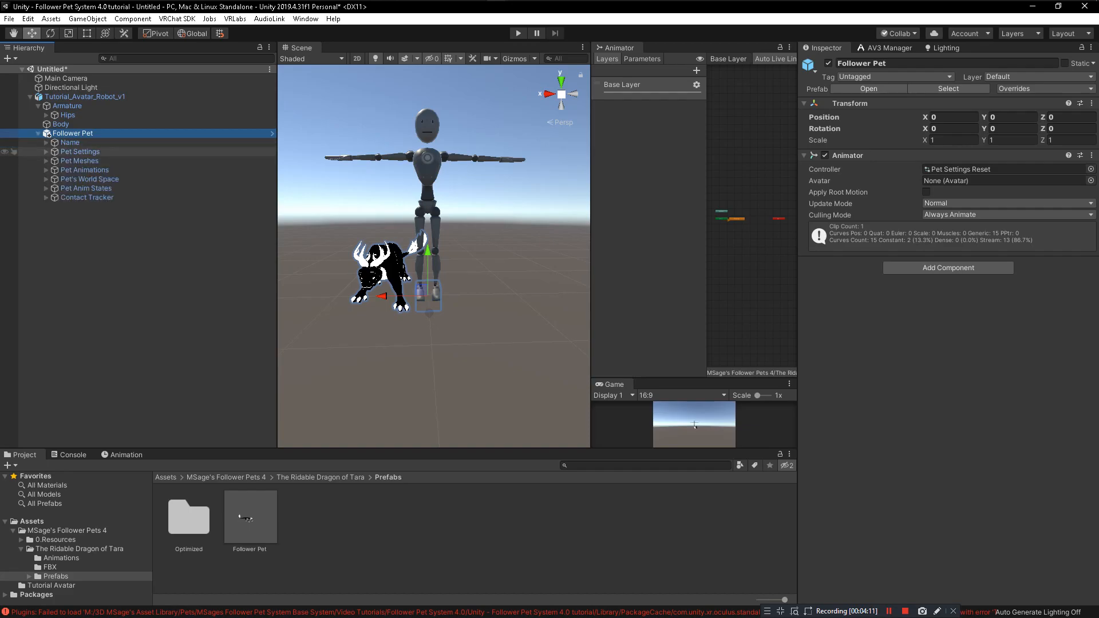
left_click(47, 151)
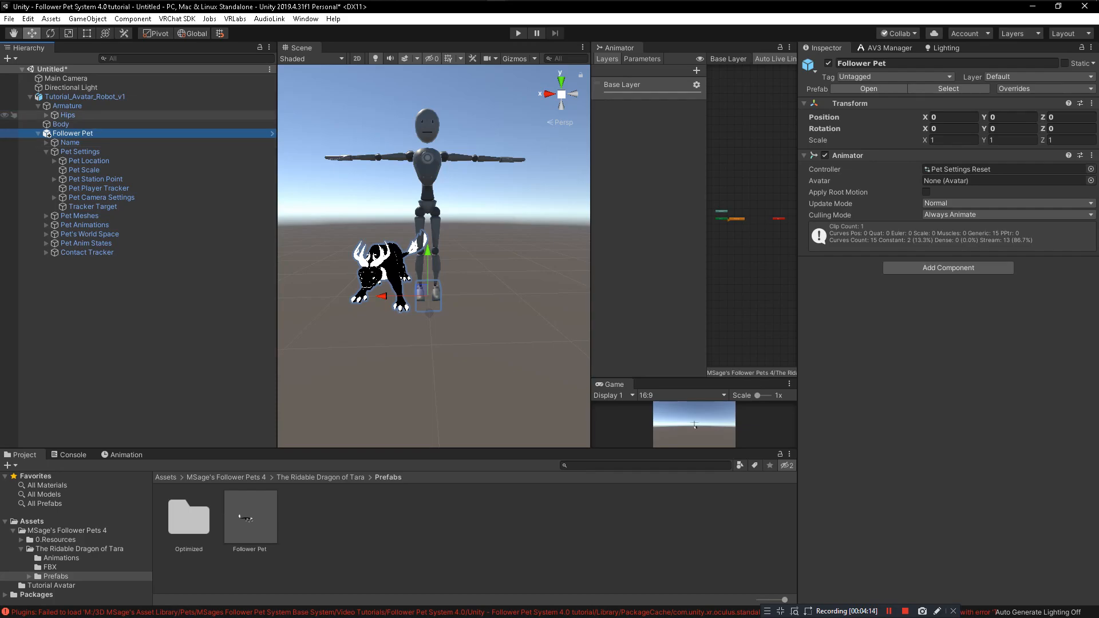
left_click(90, 161)
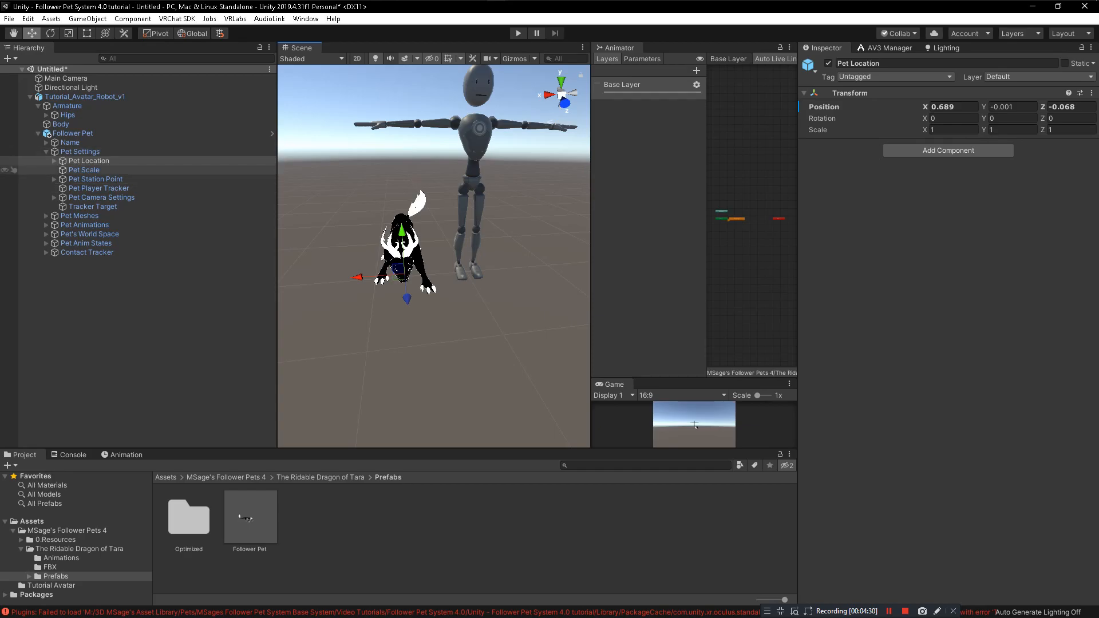
left_click(84, 170)
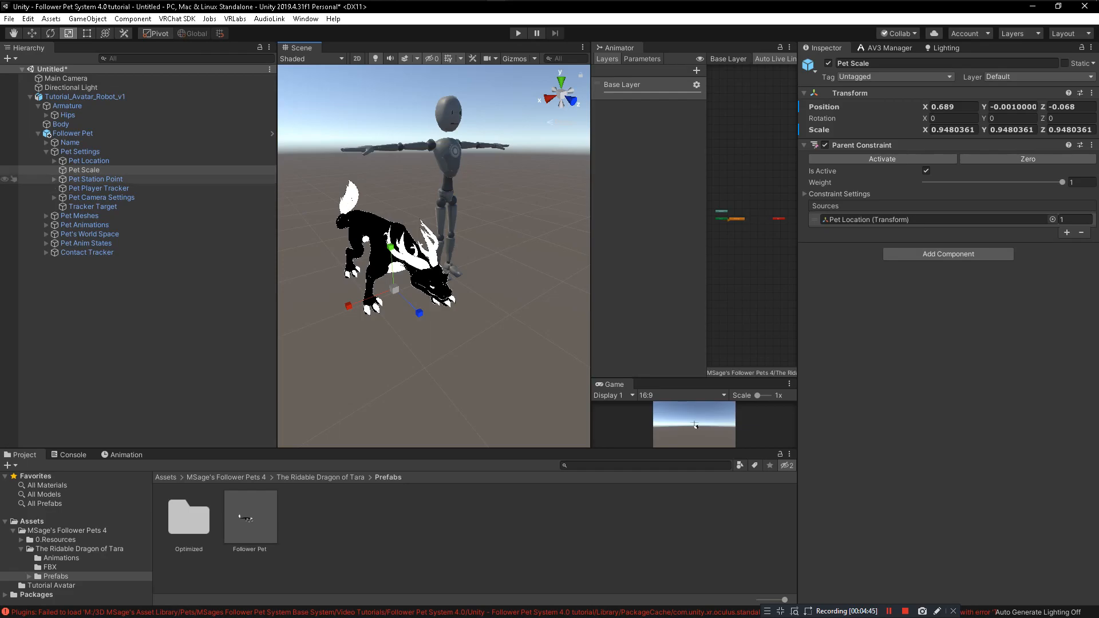
Raise the dragon's Pet Station Point to about 1.07, at the robot's hips.
left_click(96, 178)
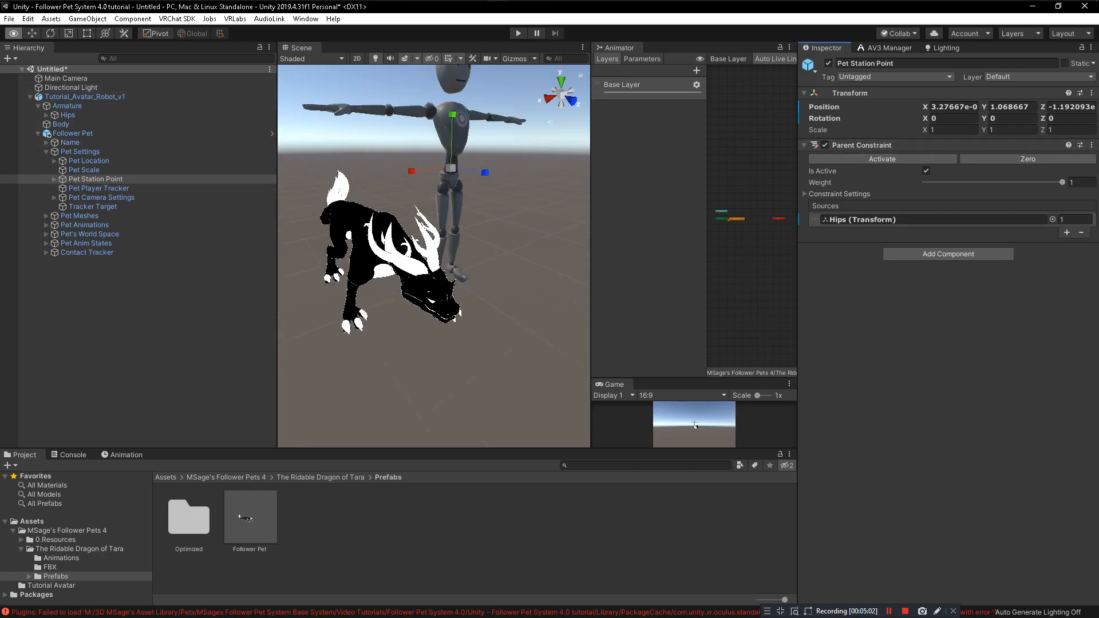
Adjust Final Station Point Location, then set Pet Camera Player Aim to about 0.096 height, 0.28 forward.
left_click(54, 179)
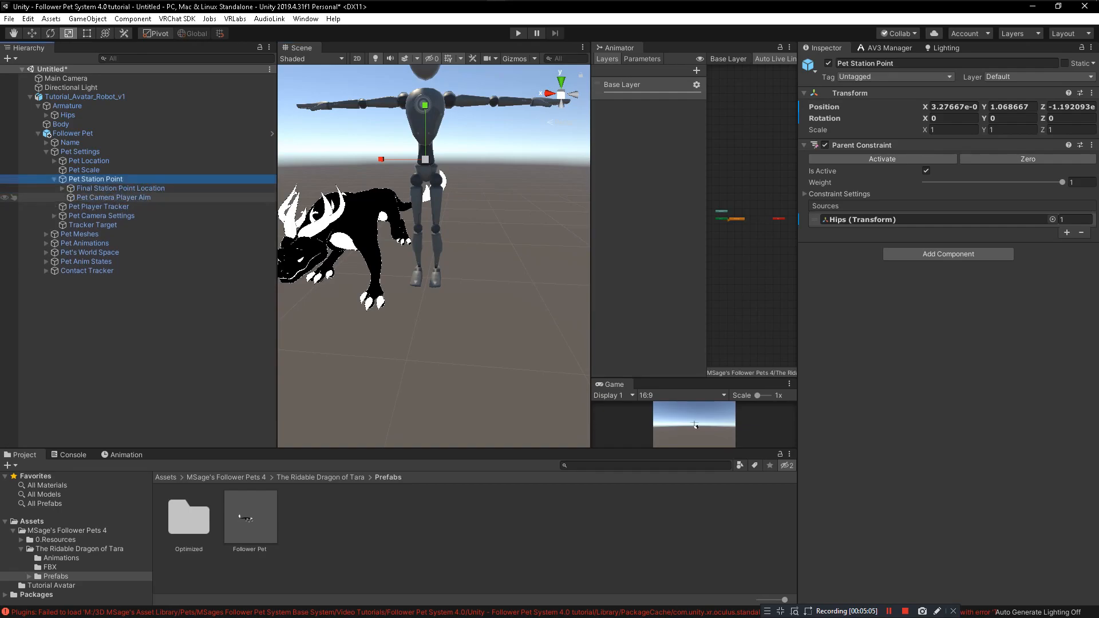
left_click(120, 188)
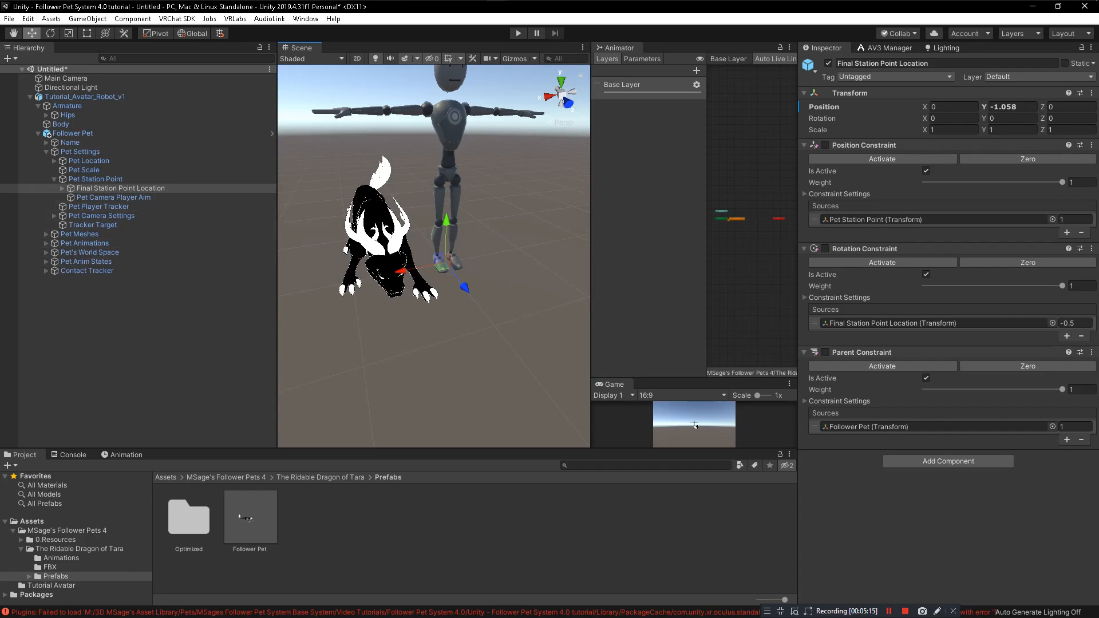
left_click(113, 197)
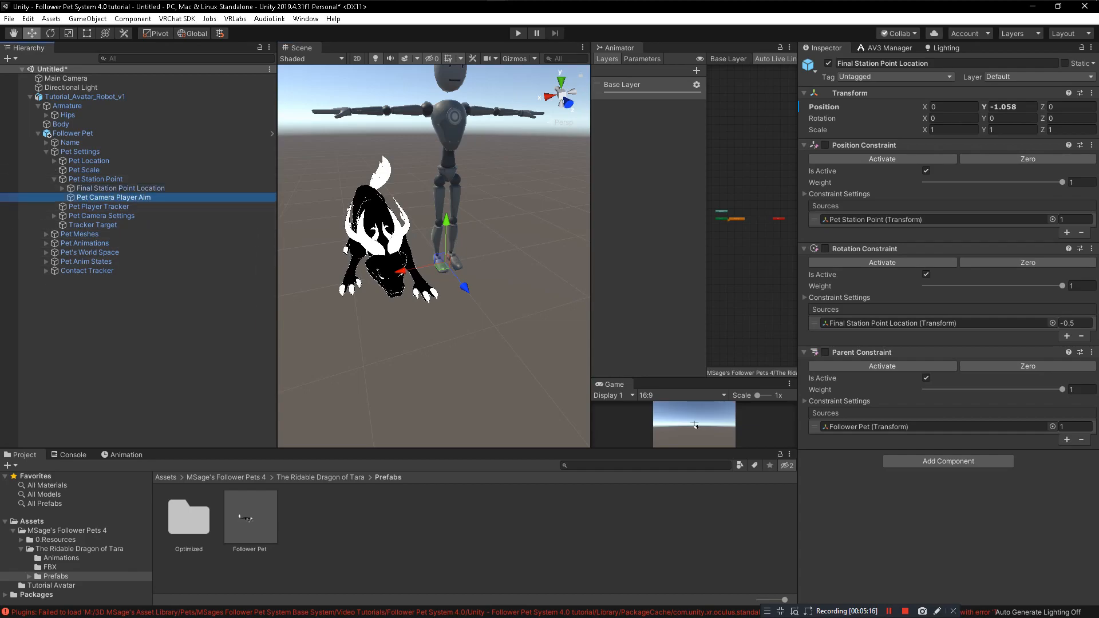
left_click(113, 197)
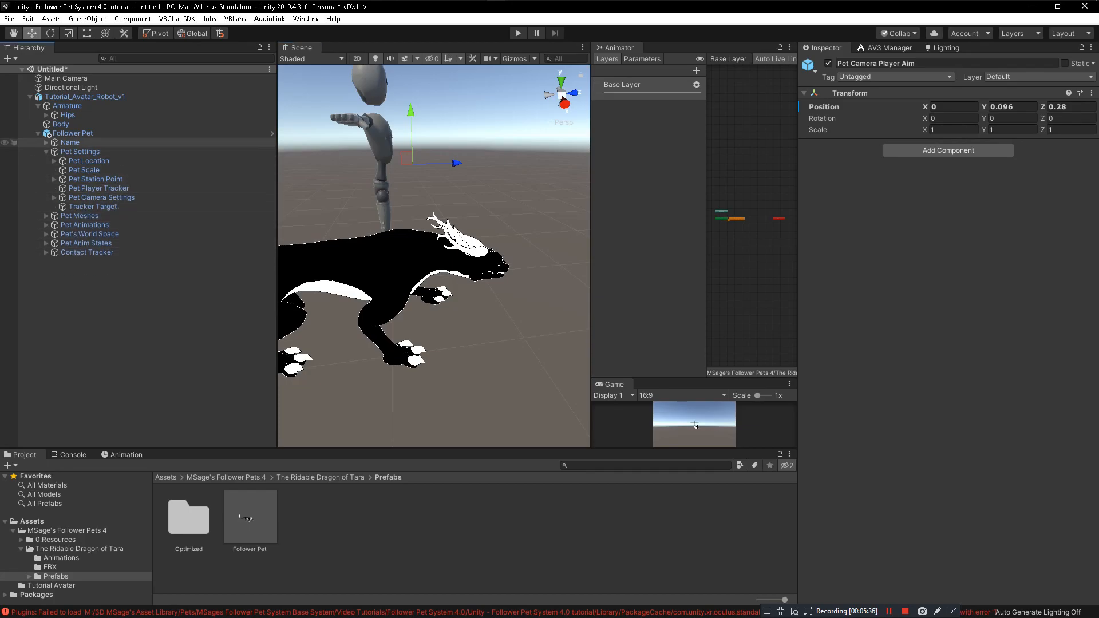
left_click(46, 133)
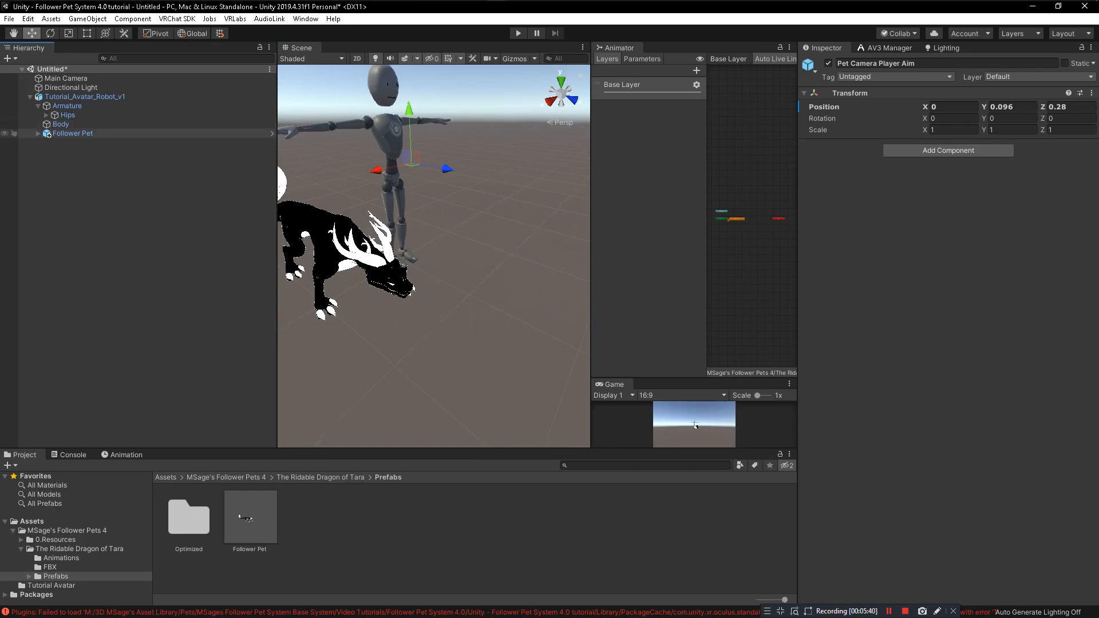
left_click(38, 133)
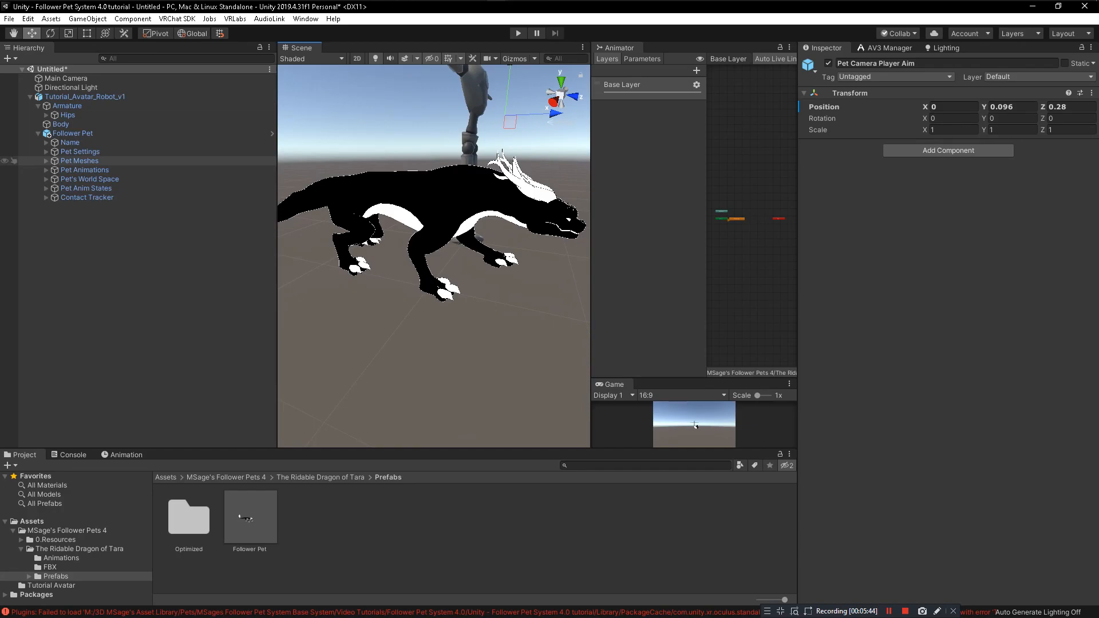
left_click(80, 161)
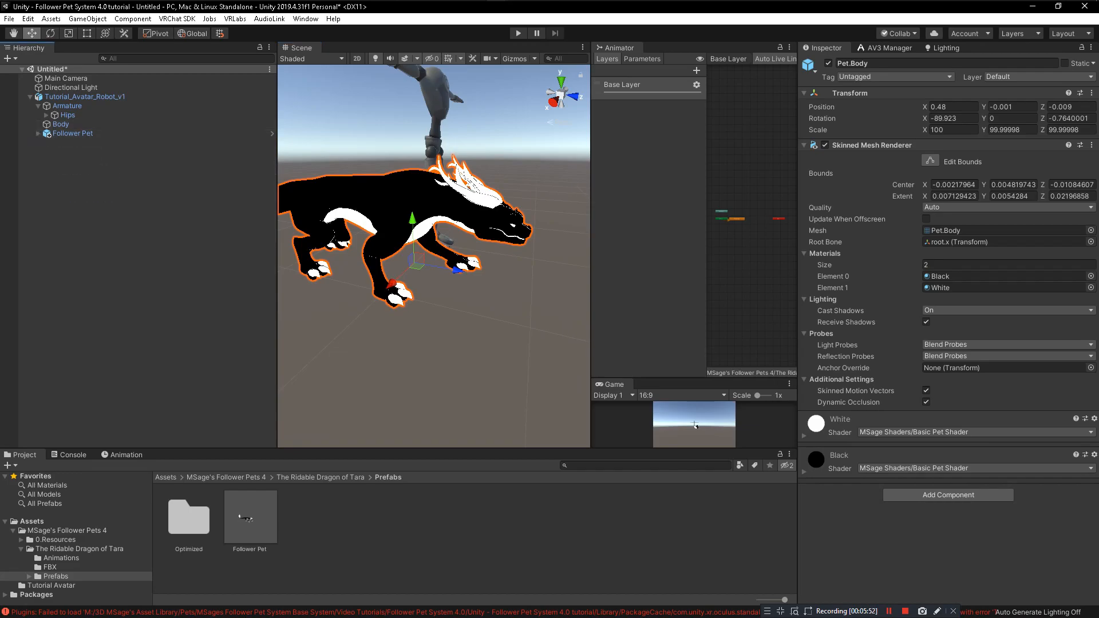
left_click(86, 97)
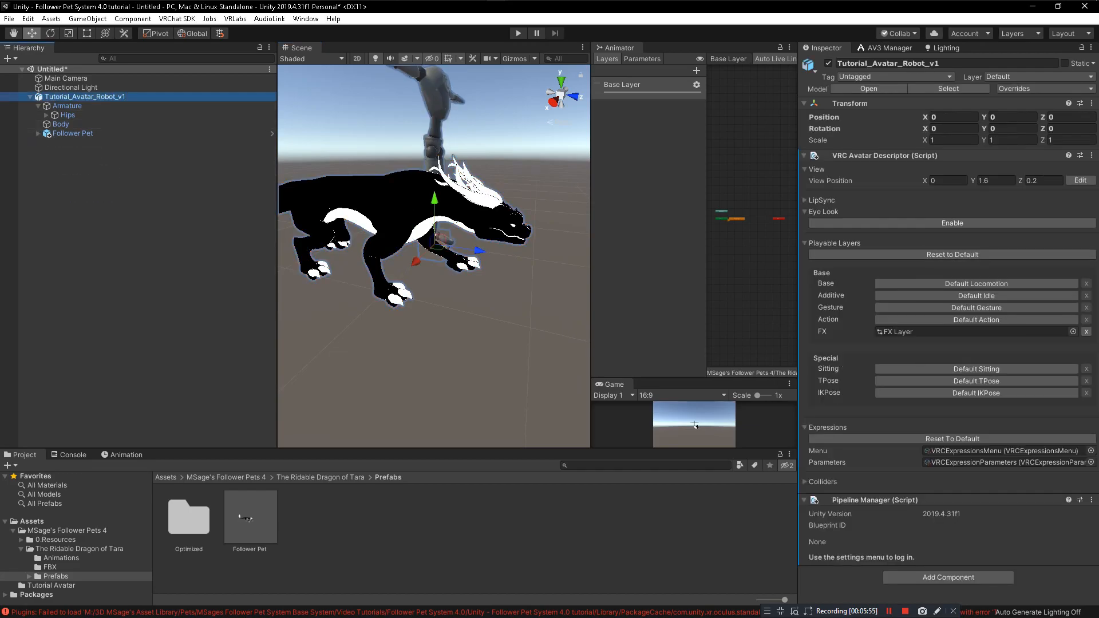